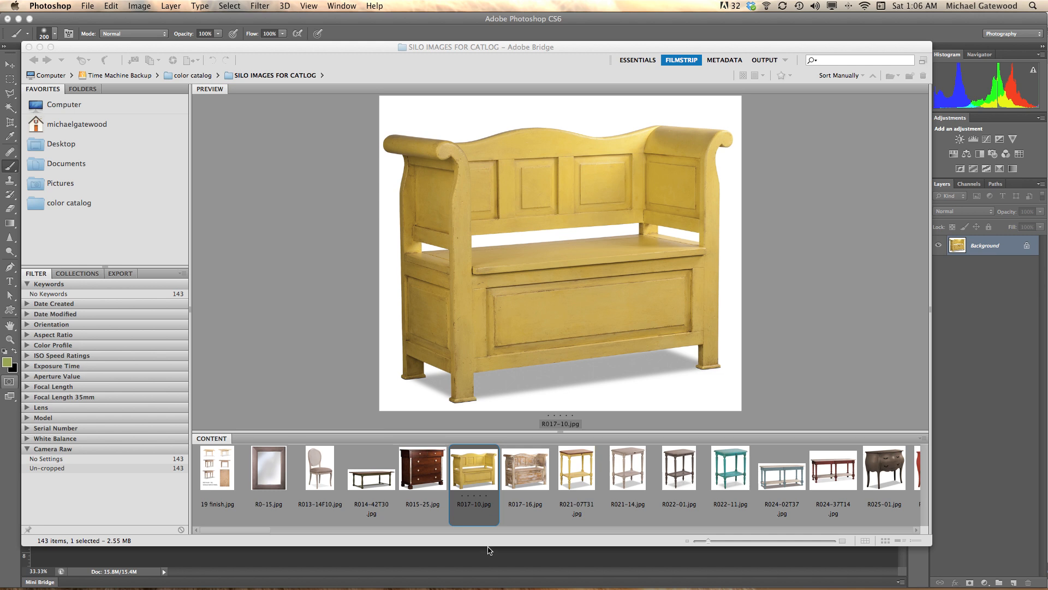
pyautogui.moveTo(475, 470)
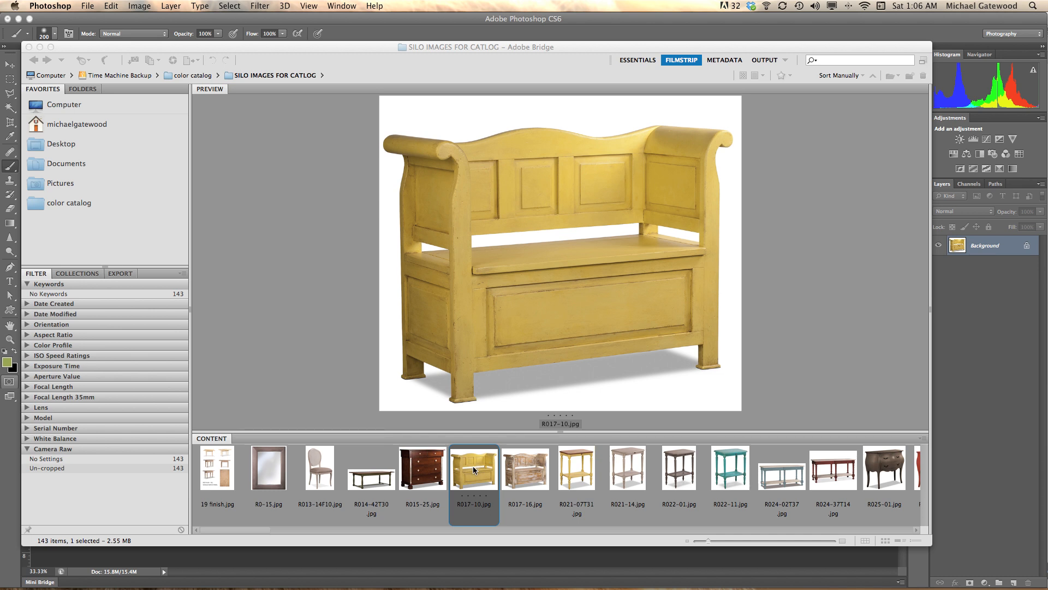
# Open the bench photo and add a new empty layer renamed 'pantone color'
pyautogui.doubleClick(474, 467)
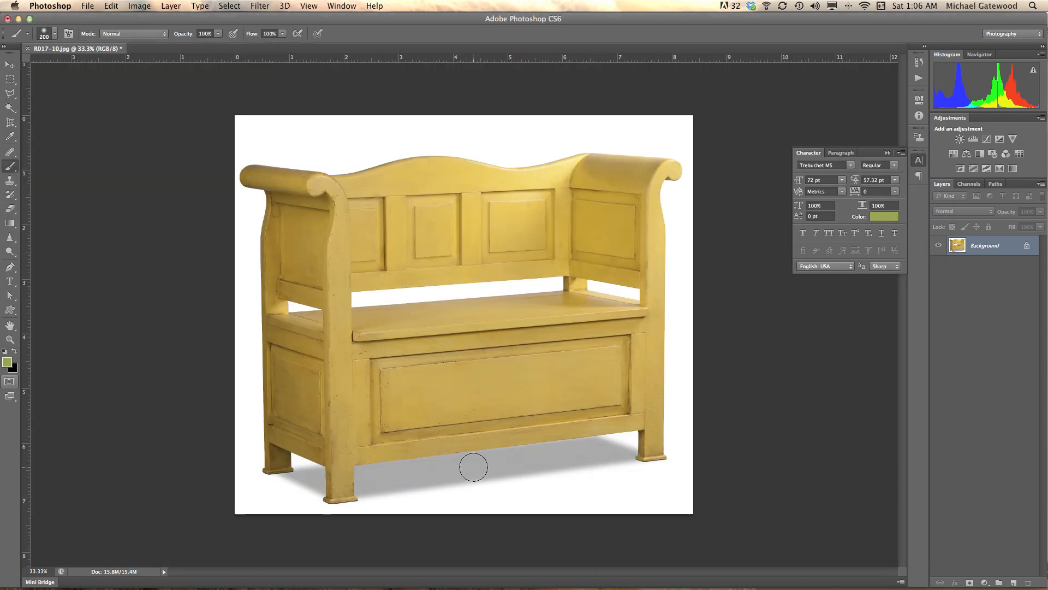
pyautogui.moveTo(551, 171)
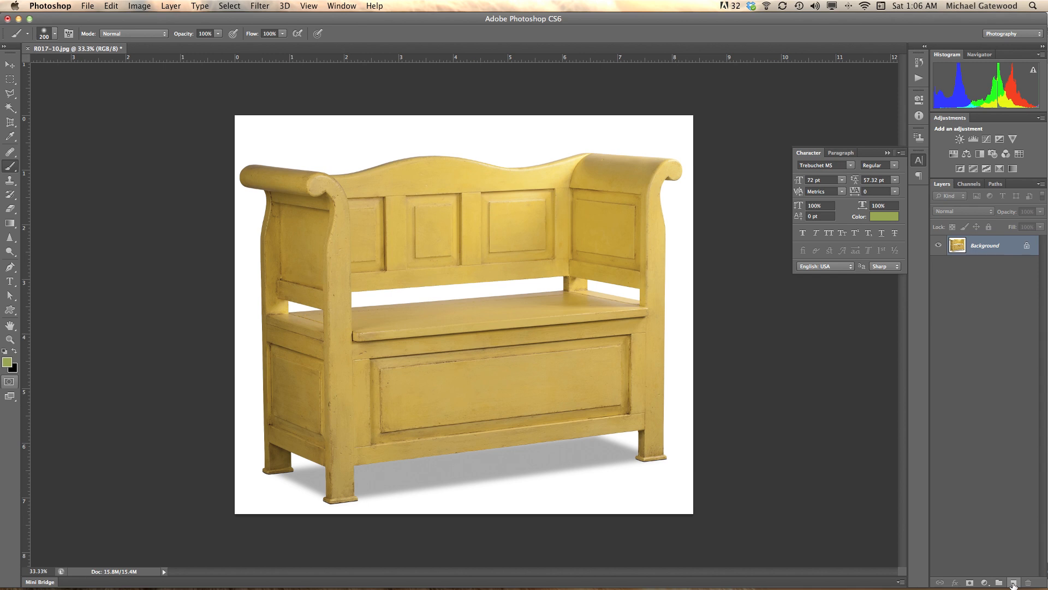
pyautogui.click(1014, 583)
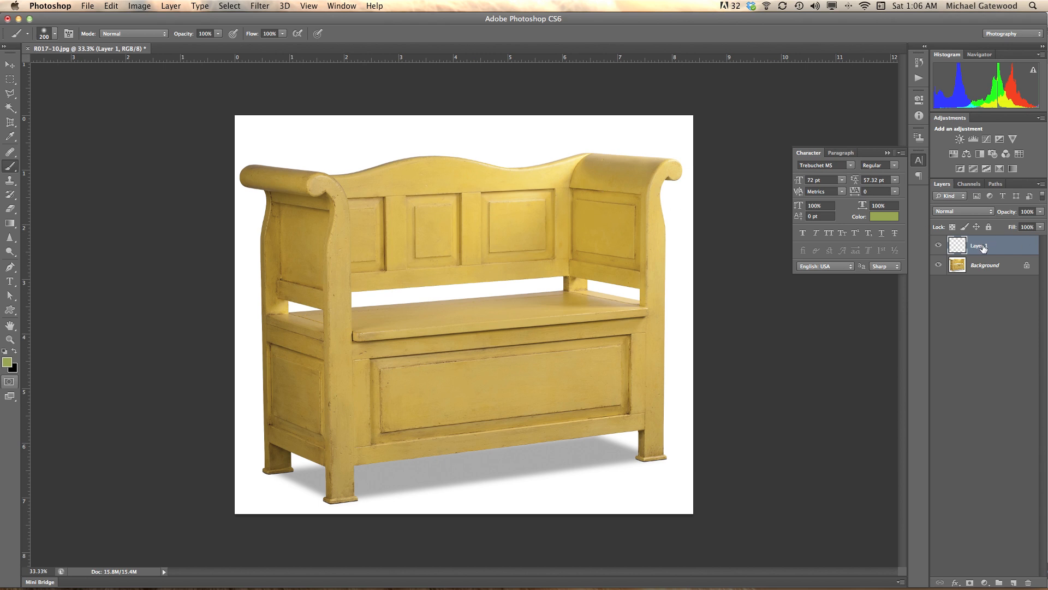
pyautogui.doubleClick(981, 245)
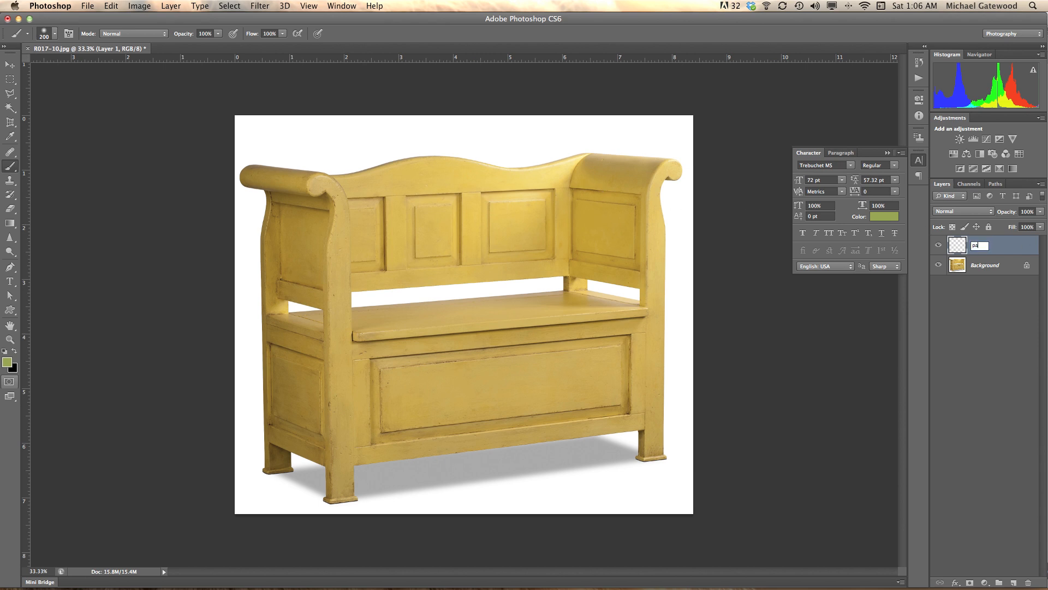
pyautogui.write('pantone color')
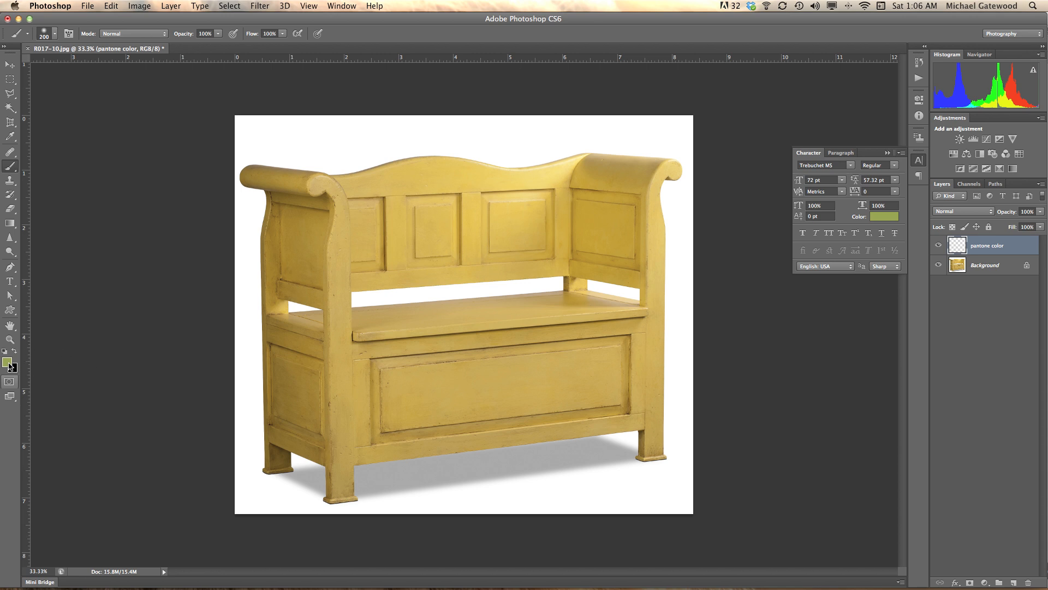
pyautogui.moveTo(6, 365)
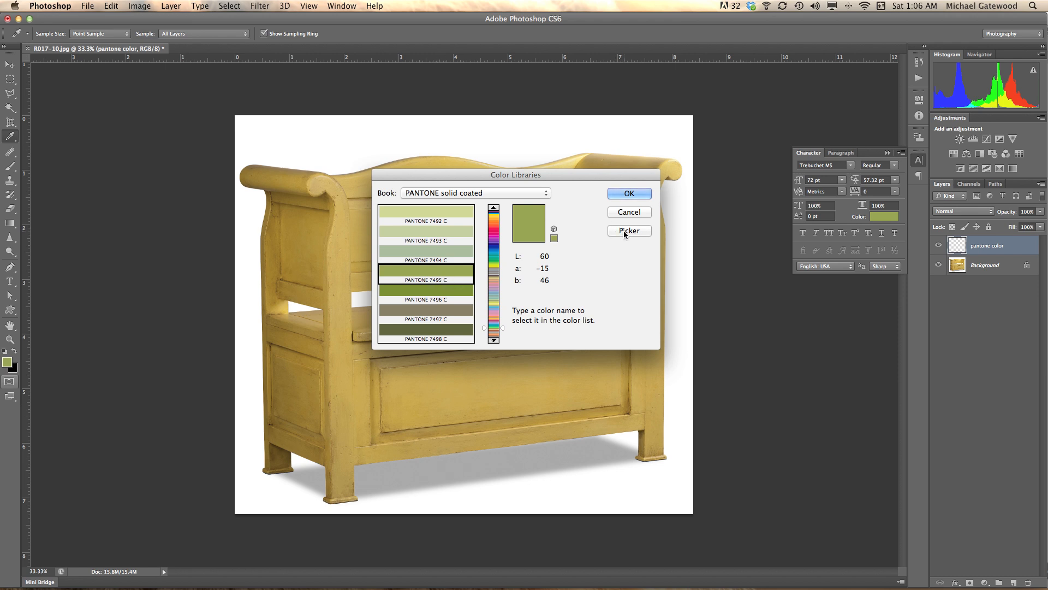
# Choose PANTONE 7495 C from the PANTONE solid coated library as the foreground colour
pyautogui.click(629, 230)
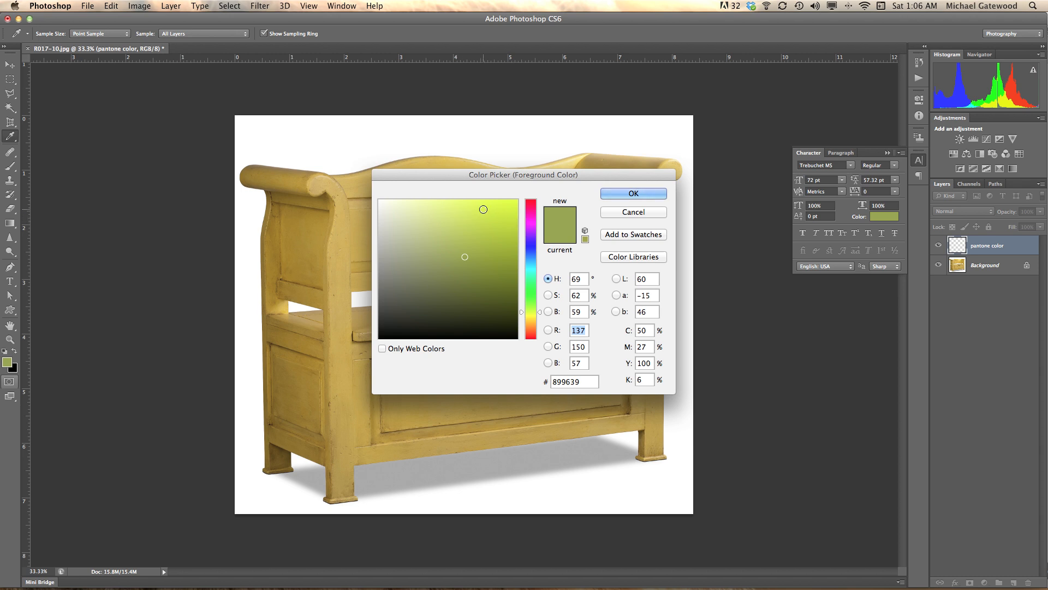
pyautogui.click(511, 209)
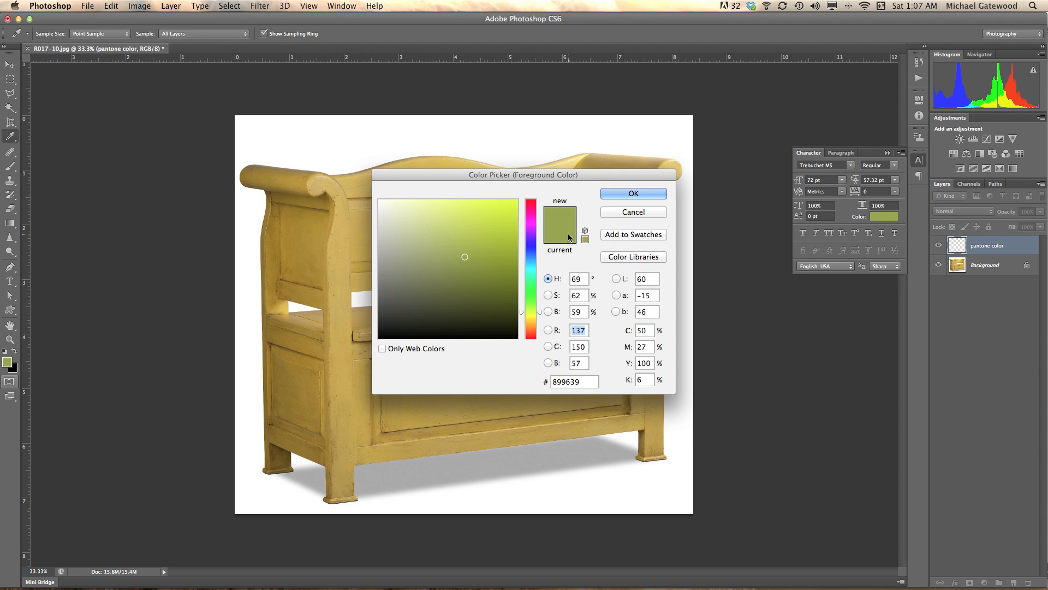
pyautogui.moveTo(633, 258)
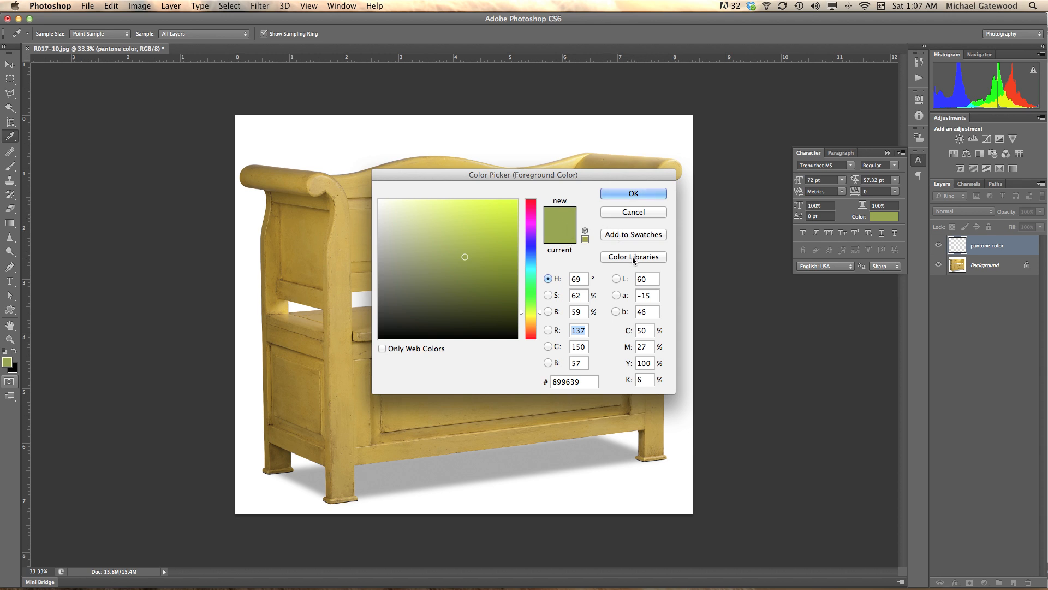
pyautogui.click(633, 256)
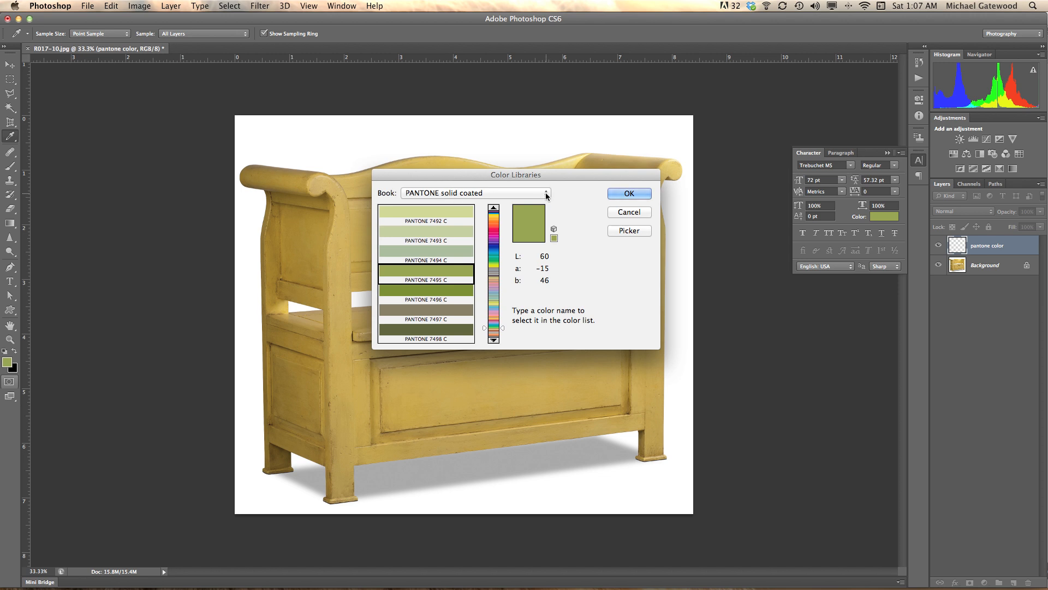
pyautogui.click(476, 192)
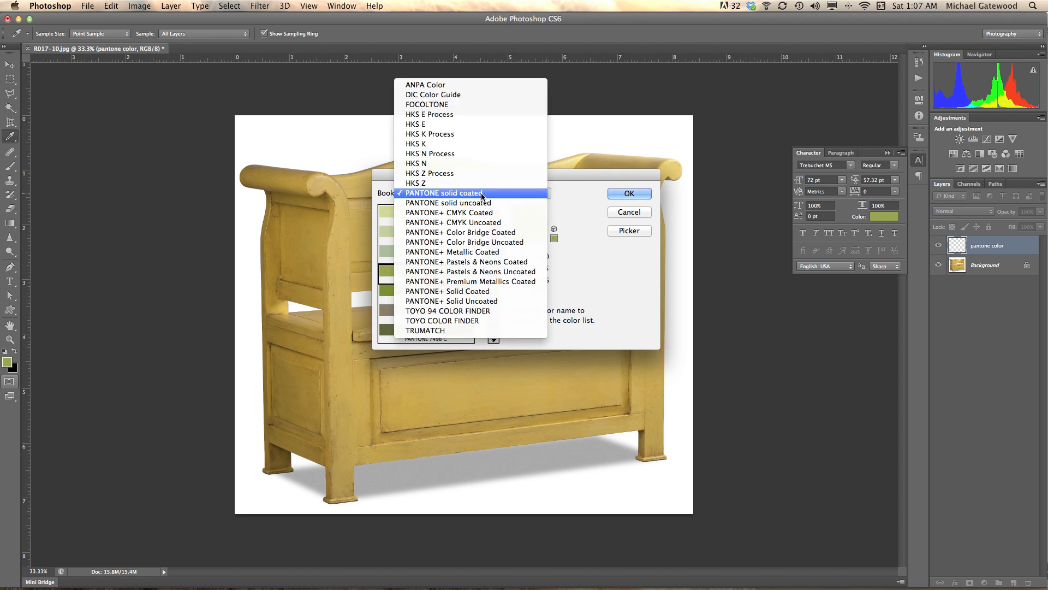
pyautogui.click(446, 193)
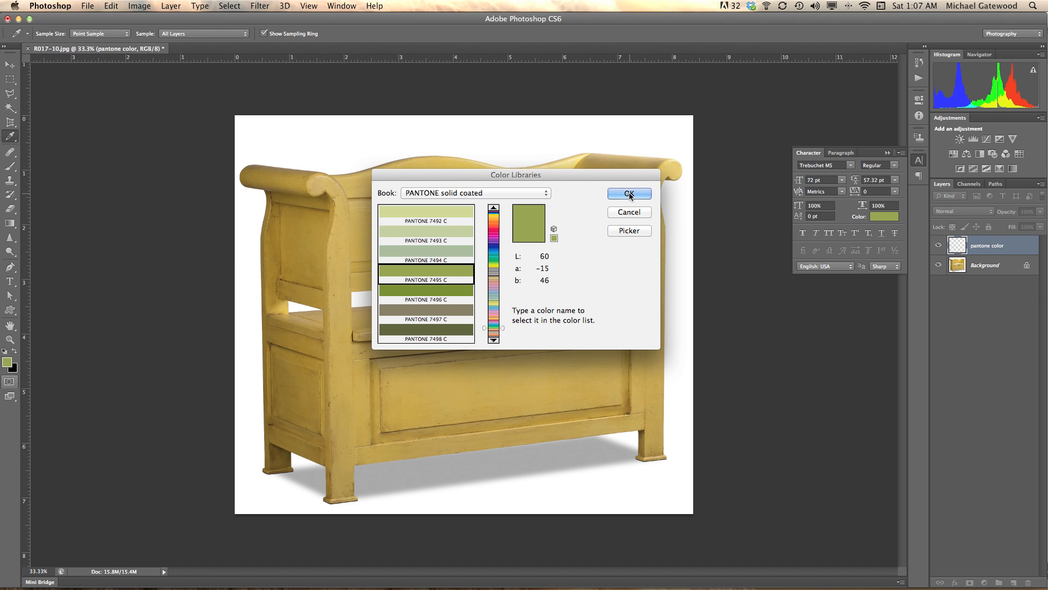
pyautogui.click(629, 194)
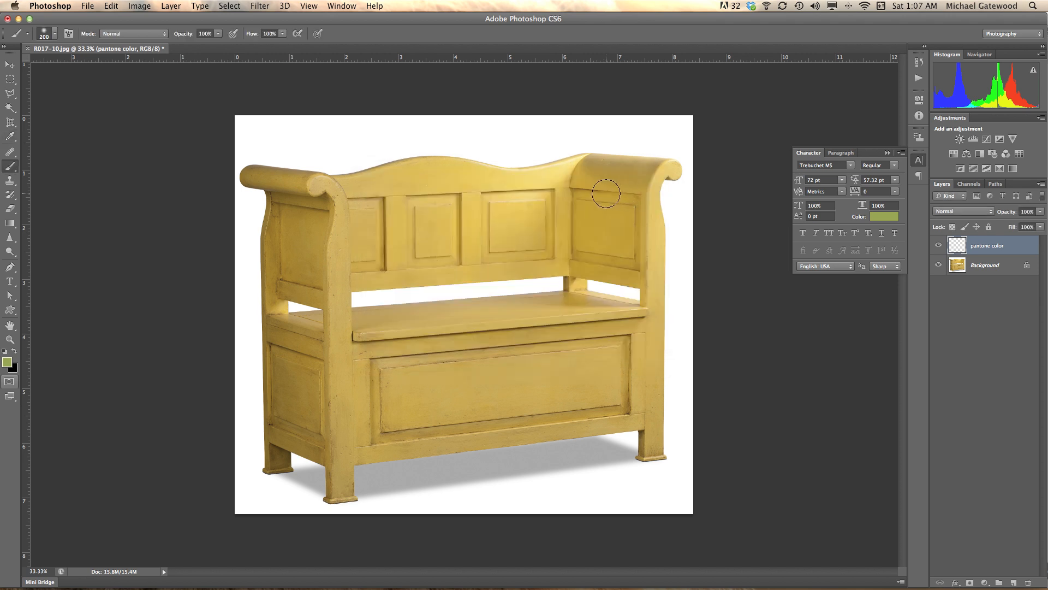
pyautogui.moveTo(252, 178)
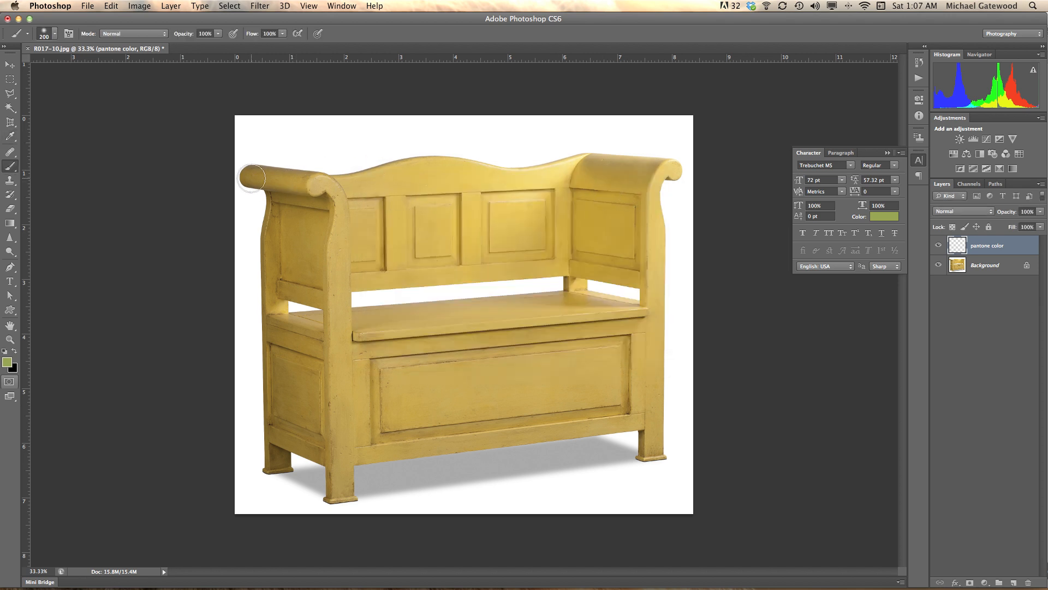
# Brush green over the left armrest scroll, down the left side and the left front leg
pyautogui.moveTo(251, 177); pyautogui.dragTo(304, 190)
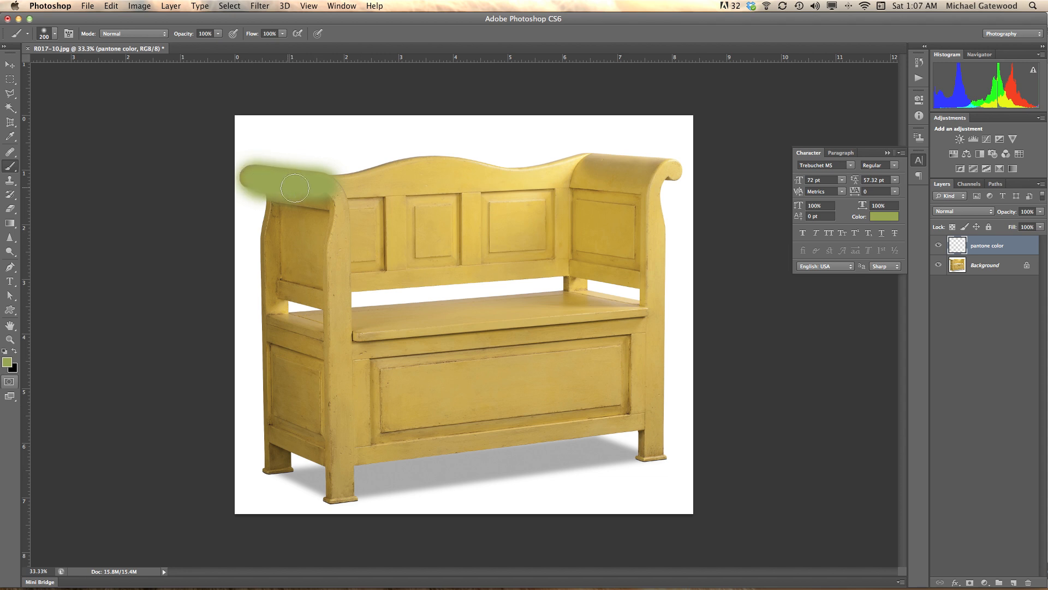
pyautogui.moveTo(296, 186); pyautogui.dragTo(308, 205)
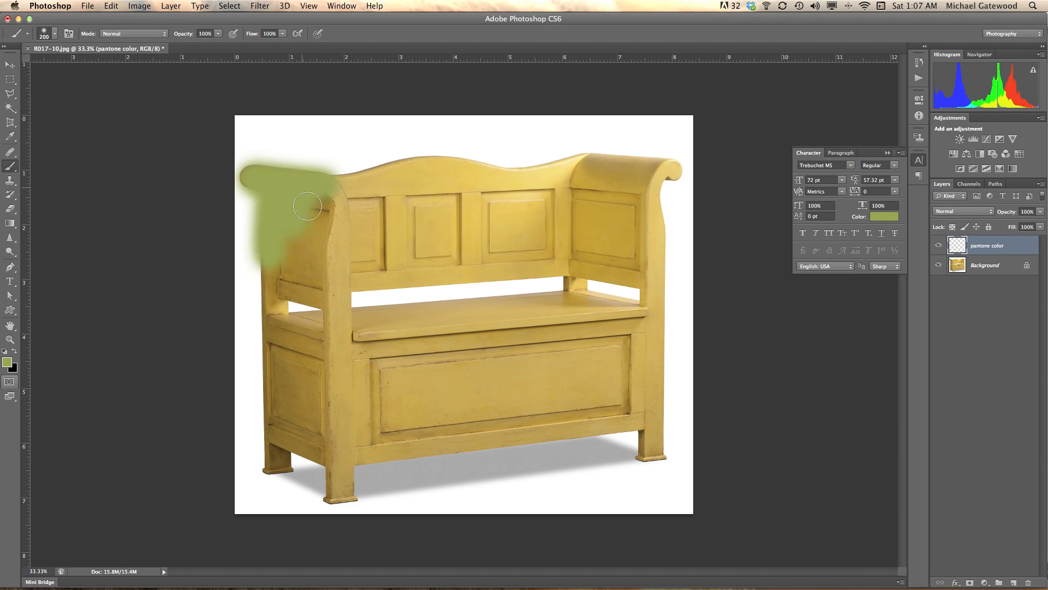
pyautogui.moveTo(308, 205); pyautogui.dragTo(334, 269)
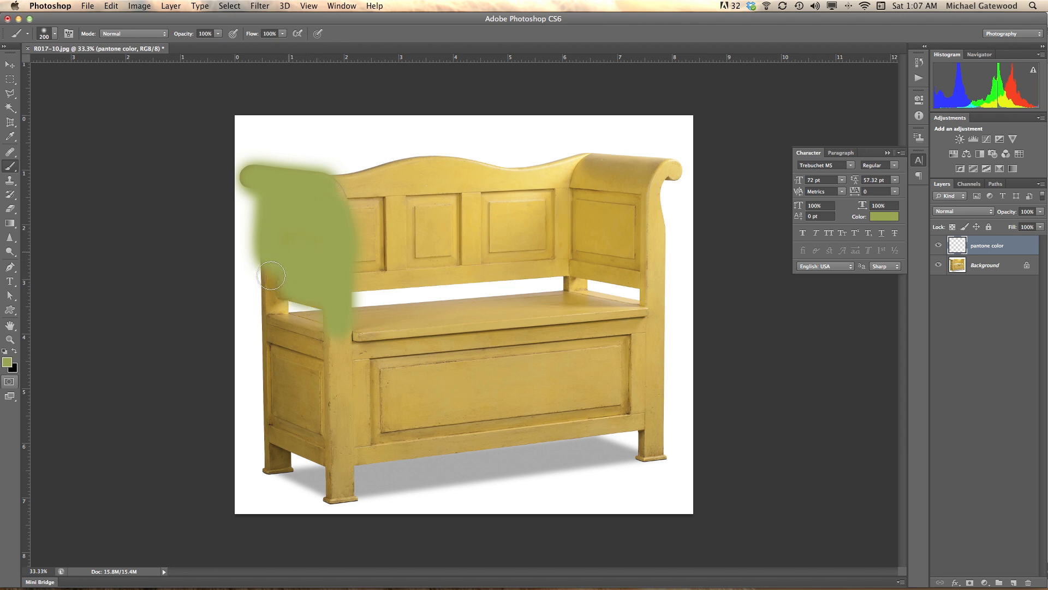
pyautogui.moveTo(271, 275); pyautogui.dragTo(277, 457)
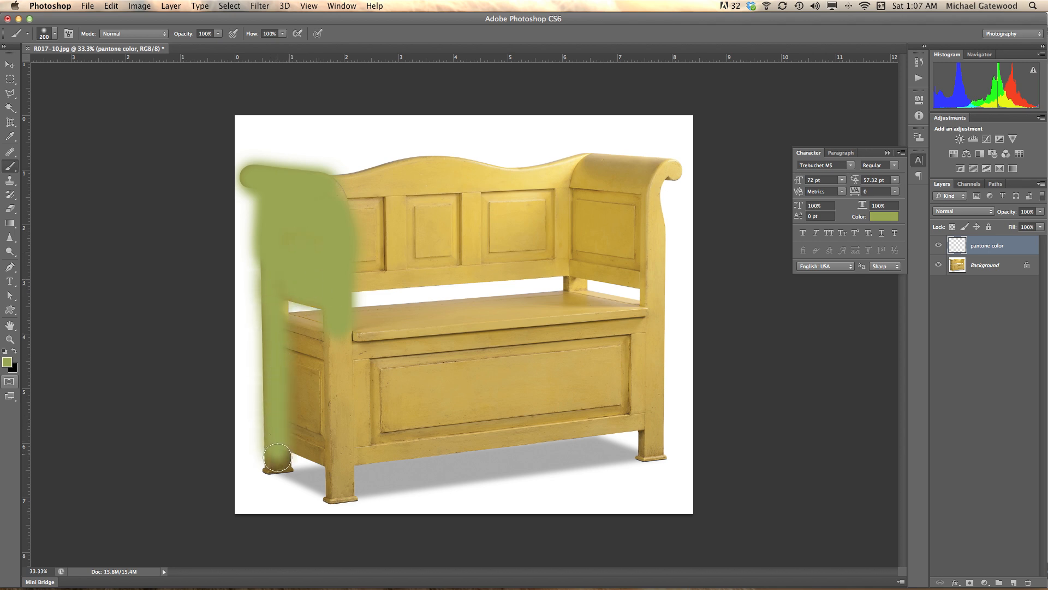
pyautogui.moveTo(277, 458); pyautogui.dragTo(287, 354)
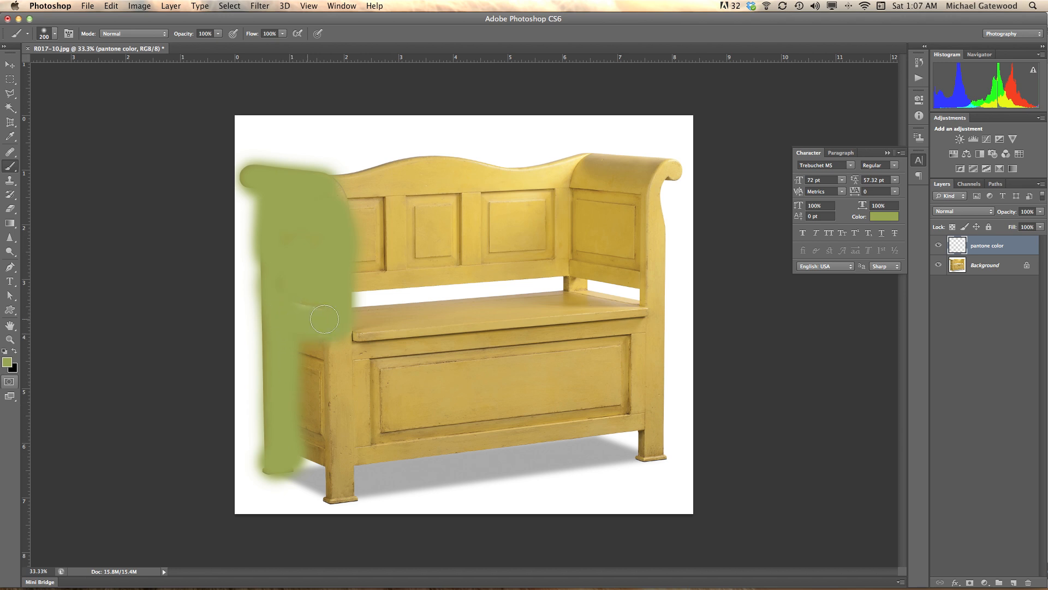
# Brush green across the seat top from its back edge toward the right
pyautogui.moveTo(324, 319); pyautogui.dragTo(577, 288)
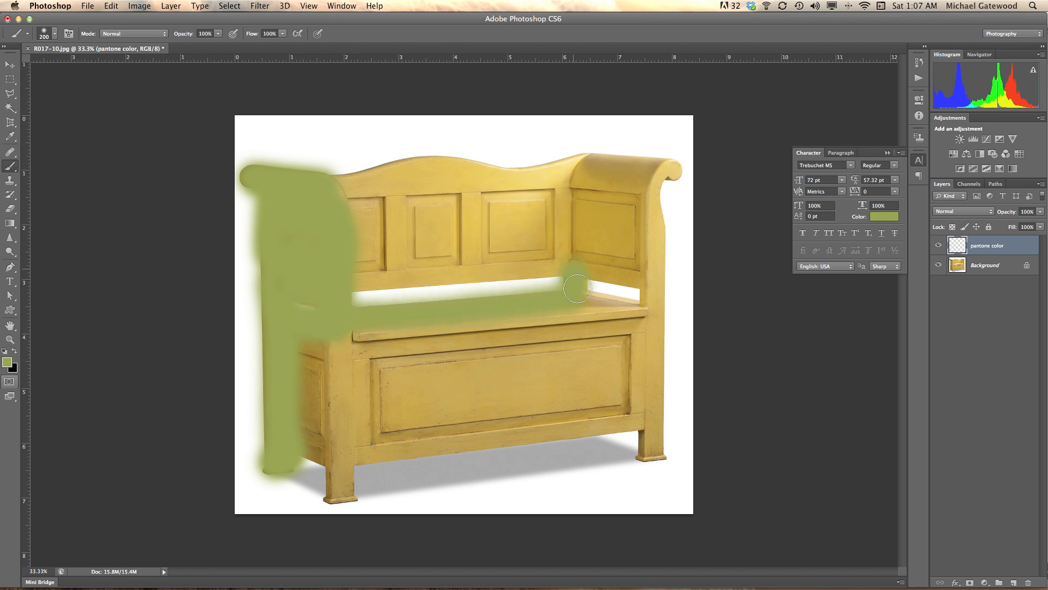
pyautogui.moveTo(579, 287); pyautogui.dragTo(351, 278)
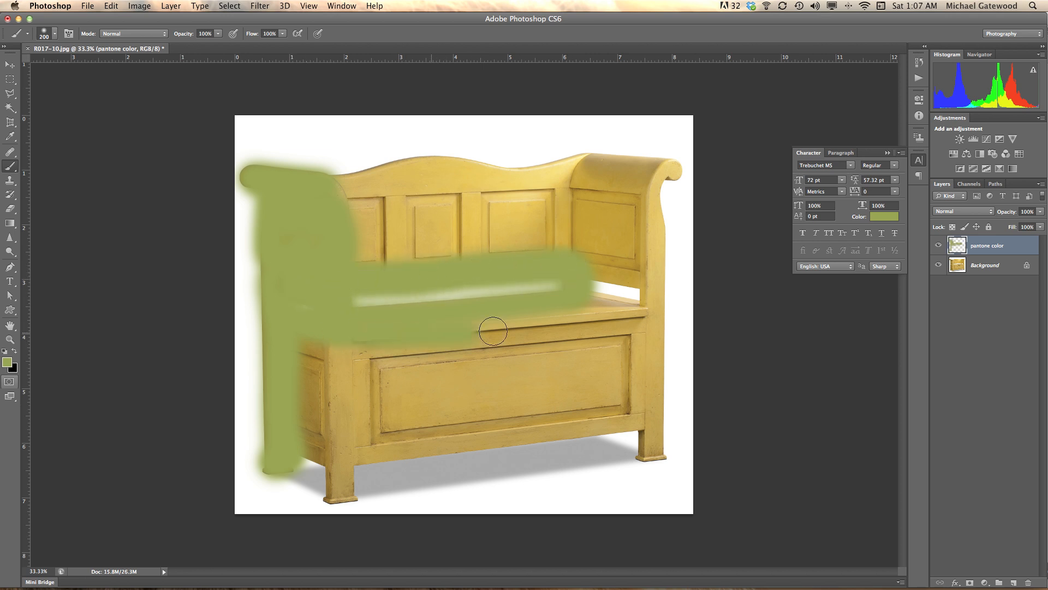
pyautogui.moveTo(492, 331); pyautogui.dragTo(498, 320)
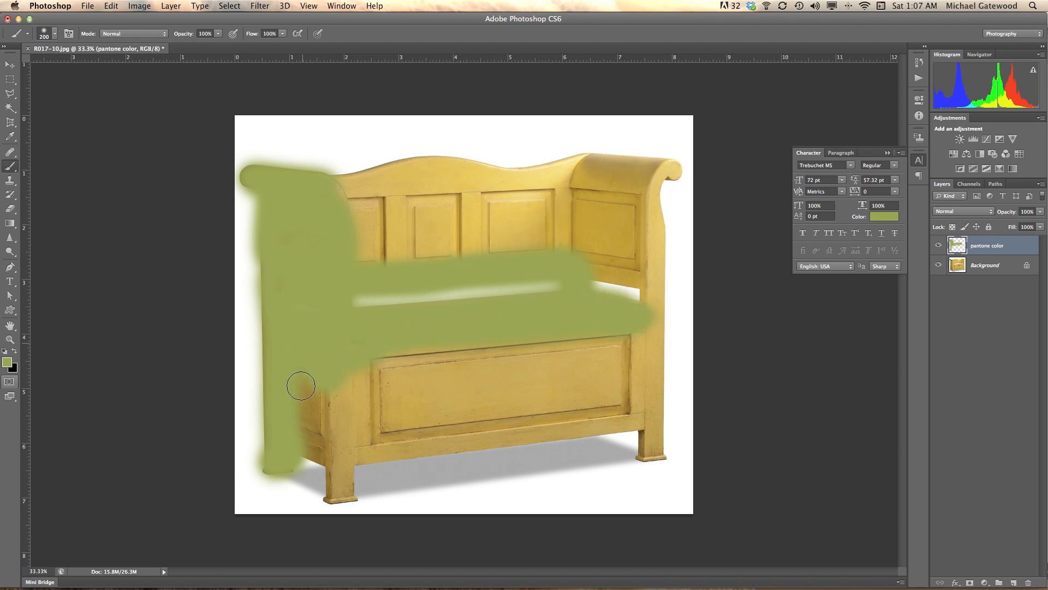
# Brush green over the lower left front, legs, bottom edge and lower front rail
pyautogui.moveTo(301, 386); pyautogui.dragTo(340, 498)
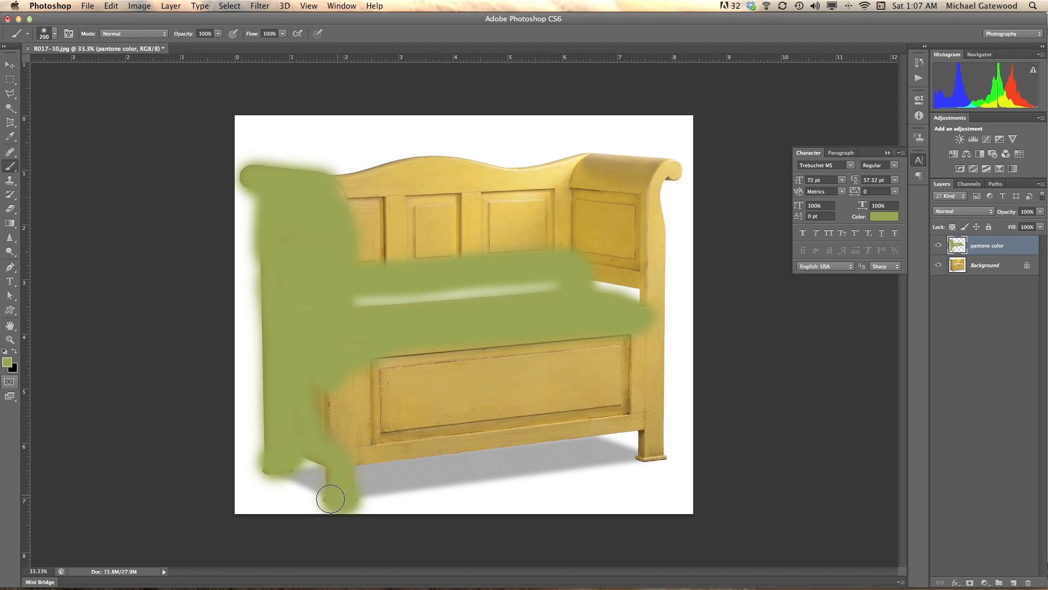
pyautogui.moveTo(331, 498); pyautogui.dragTo(352, 454)
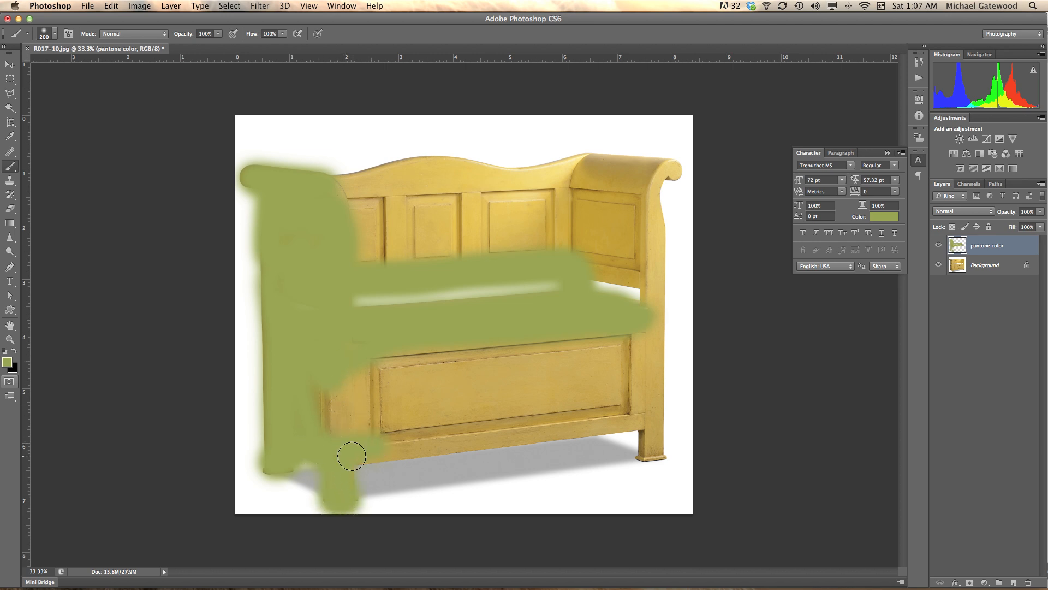
pyautogui.moveTo(353, 456); pyautogui.dragTo(634, 424)
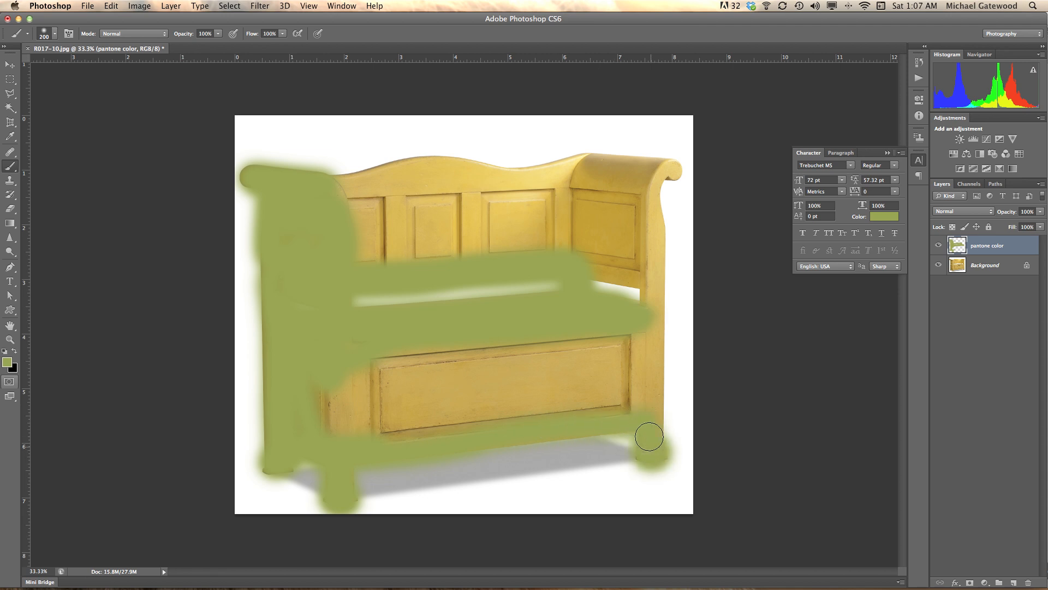
pyautogui.moveTo(648, 437); pyautogui.dragTo(309, 411)
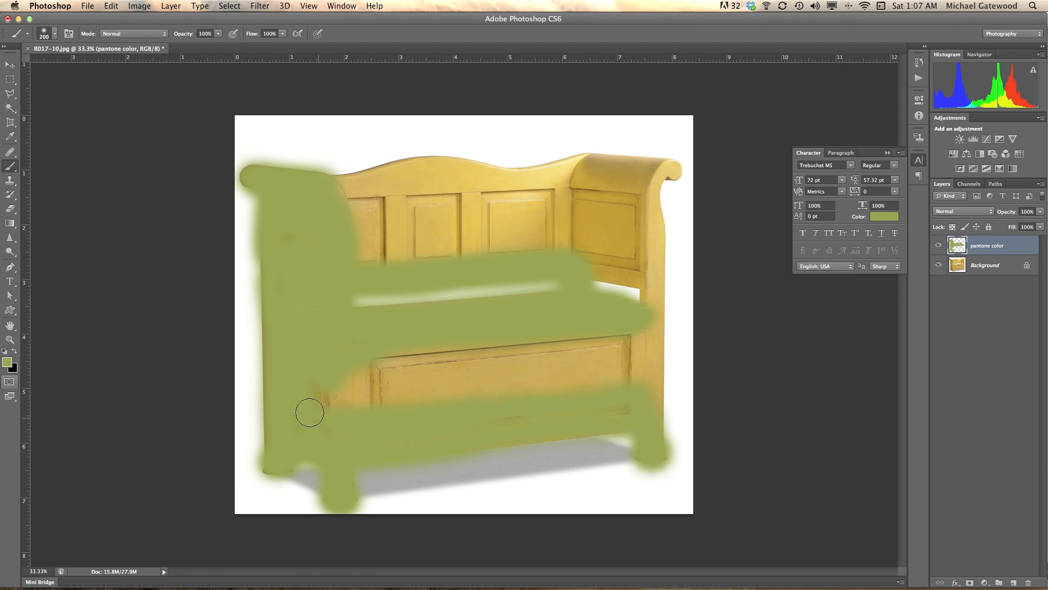
pyautogui.moveTo(310, 411); pyautogui.dragTo(638, 346)
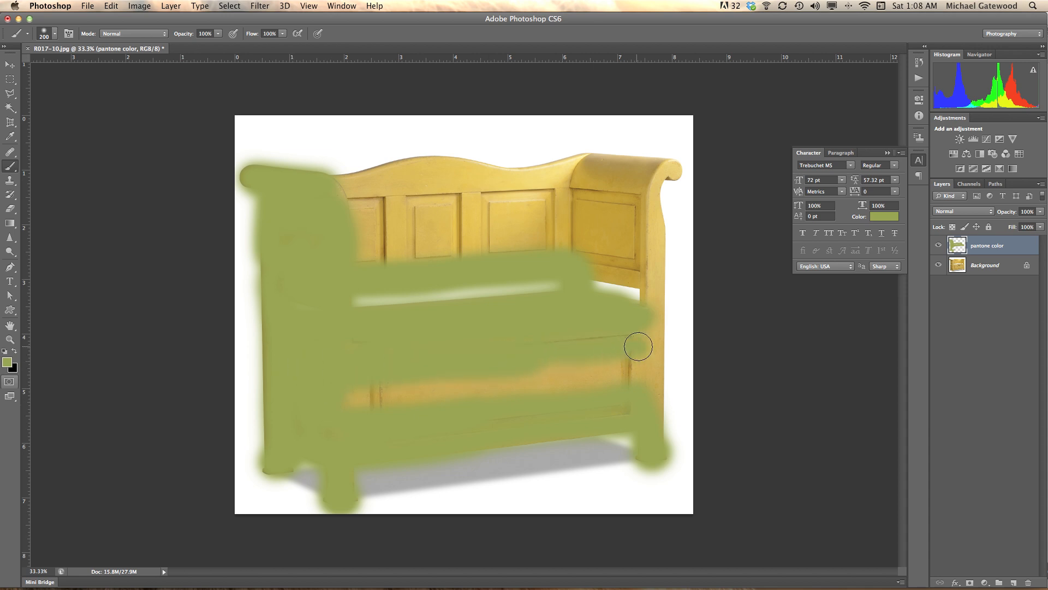
# Brush green over the front panel, right side, right leg and up the right arm's scroll
pyautogui.moveTo(638, 347); pyautogui.dragTo(521, 390)
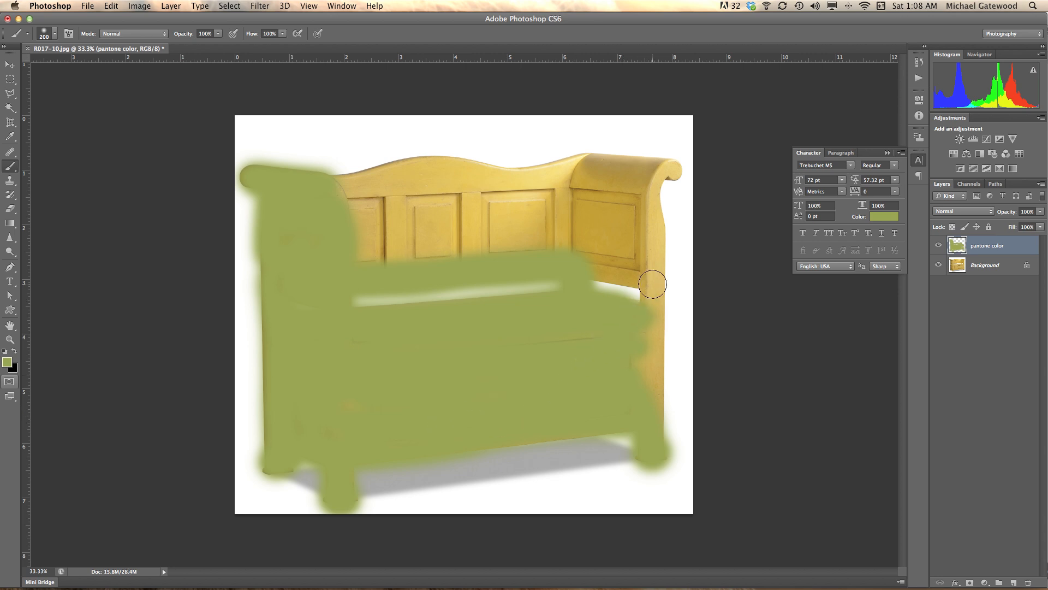
pyautogui.moveTo(652, 284); pyautogui.dragTo(652, 427)
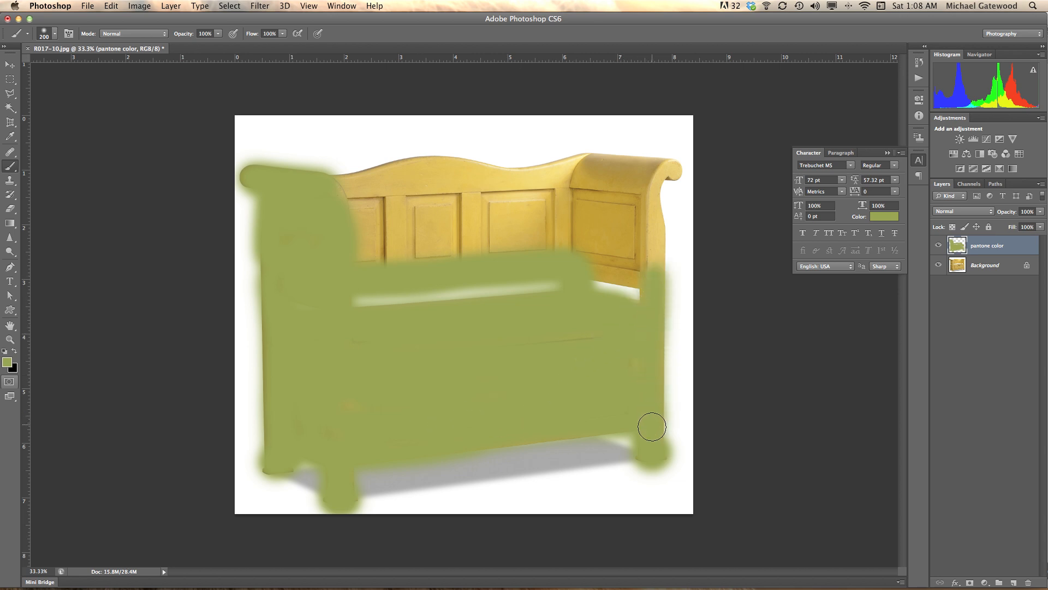
pyautogui.moveTo(652, 426); pyautogui.dragTo(609, 271)
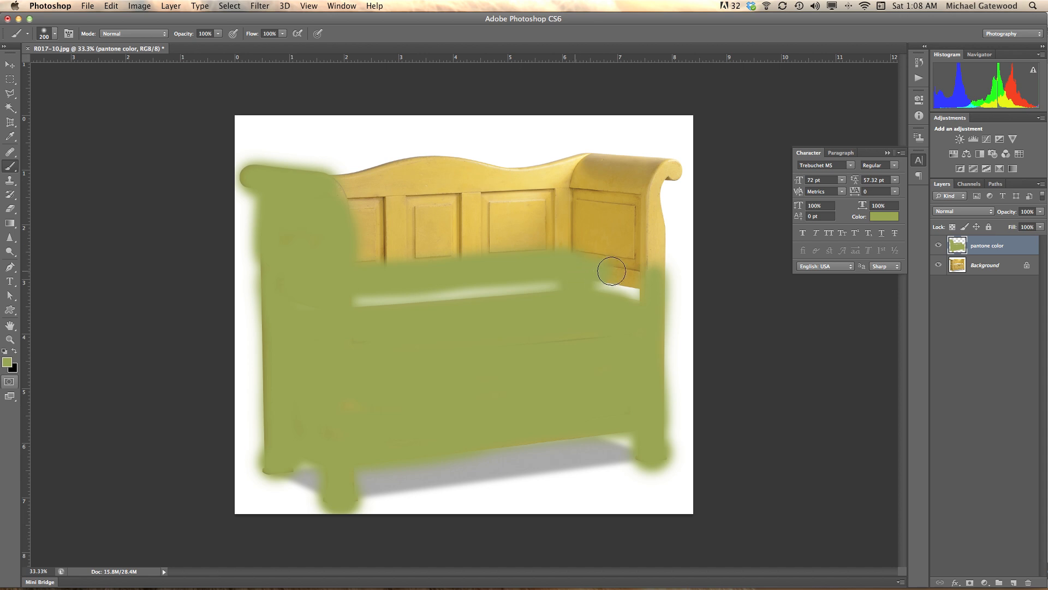
pyautogui.moveTo(610, 271); pyautogui.dragTo(653, 264)
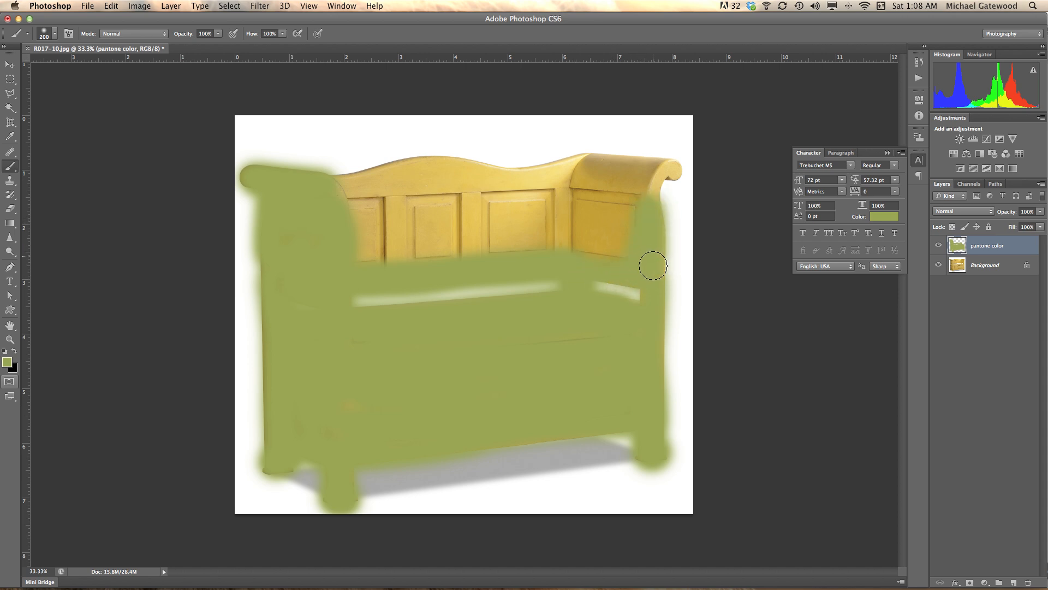
pyautogui.moveTo(652, 265); pyautogui.dragTo(669, 167)
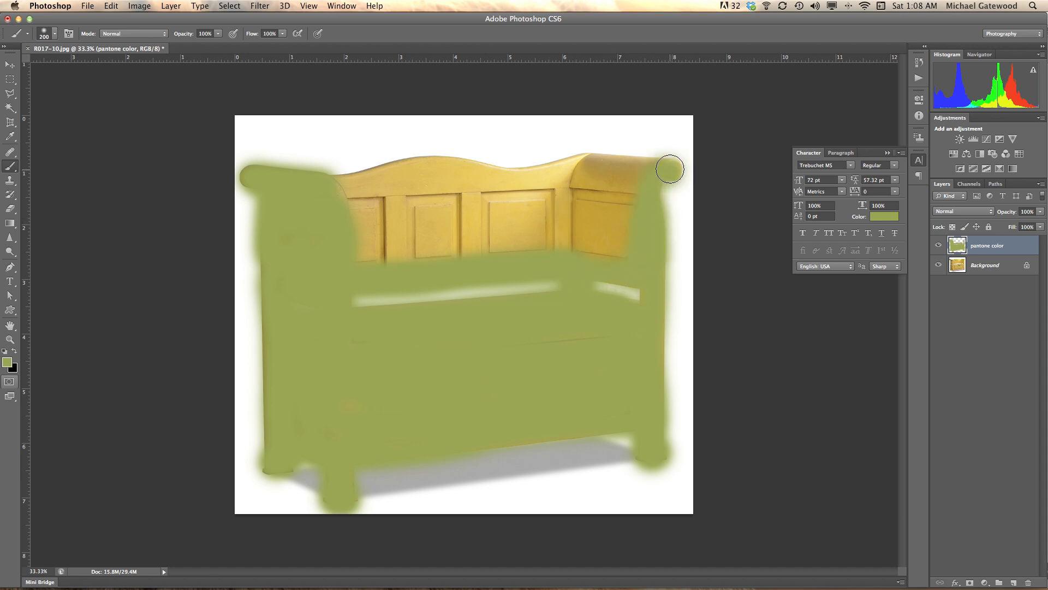
pyautogui.moveTo(669, 168); pyautogui.dragTo(564, 169)
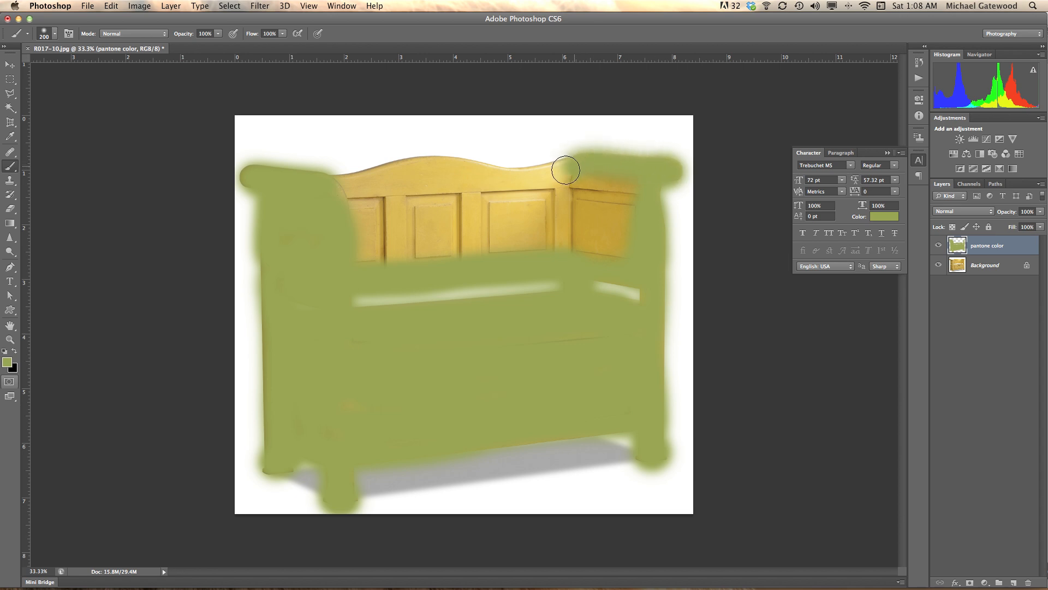
# Brush green along the backrest's curved top and over the remaining yellow back panels
pyautogui.moveTo(564, 169); pyautogui.dragTo(454, 169)
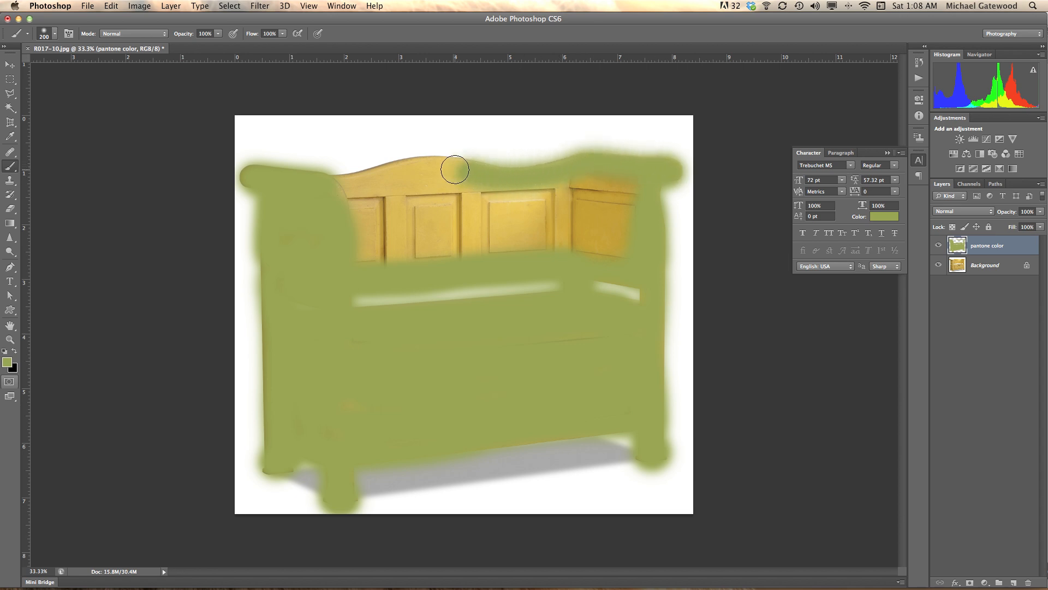
pyautogui.moveTo(455, 169); pyautogui.dragTo(392, 172)
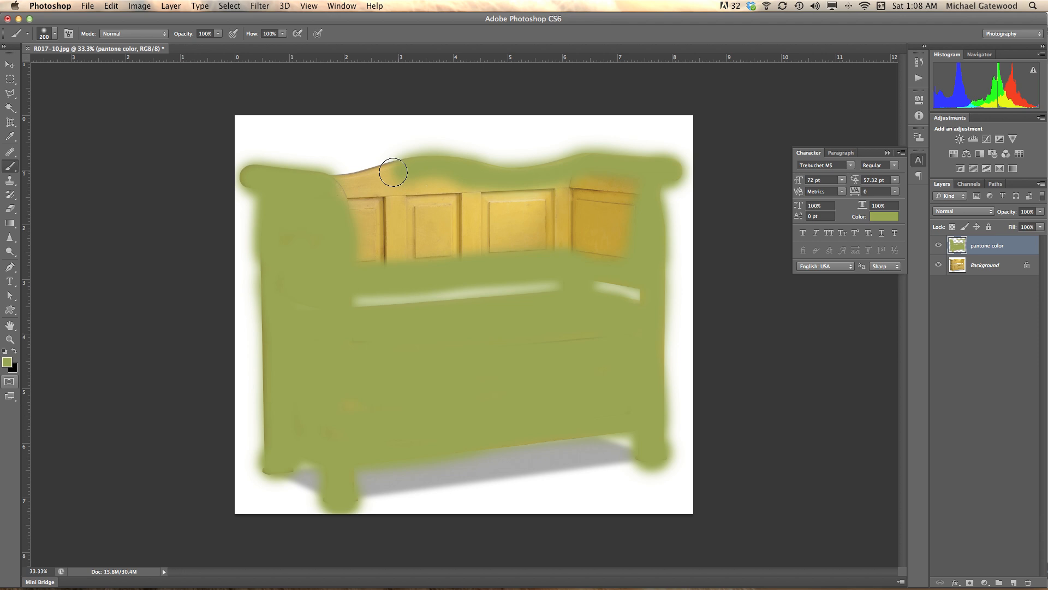
pyautogui.moveTo(391, 171); pyautogui.dragTo(346, 197)
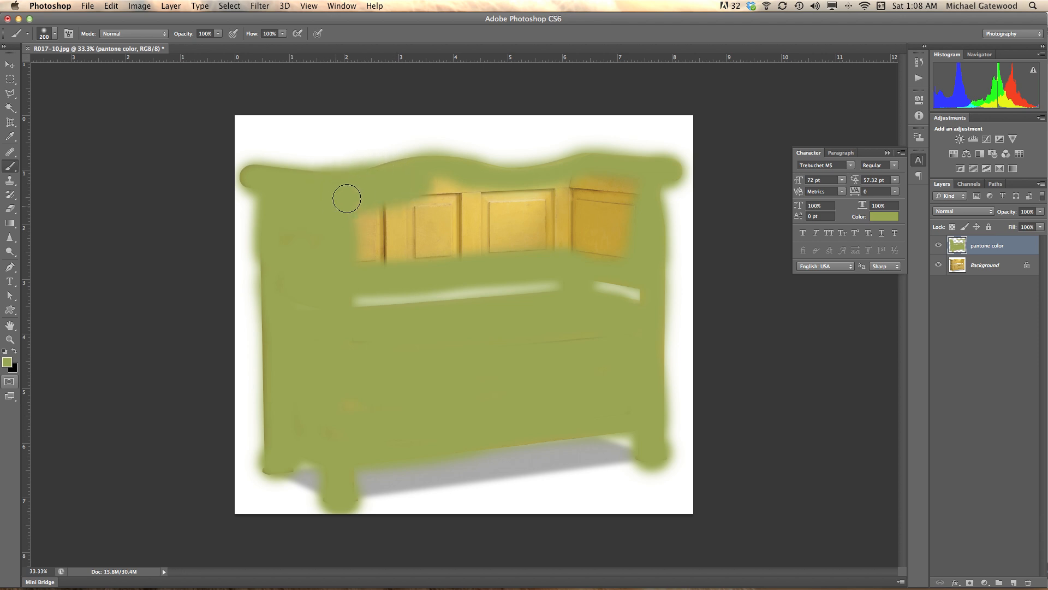
pyautogui.moveTo(346, 197); pyautogui.dragTo(624, 187)
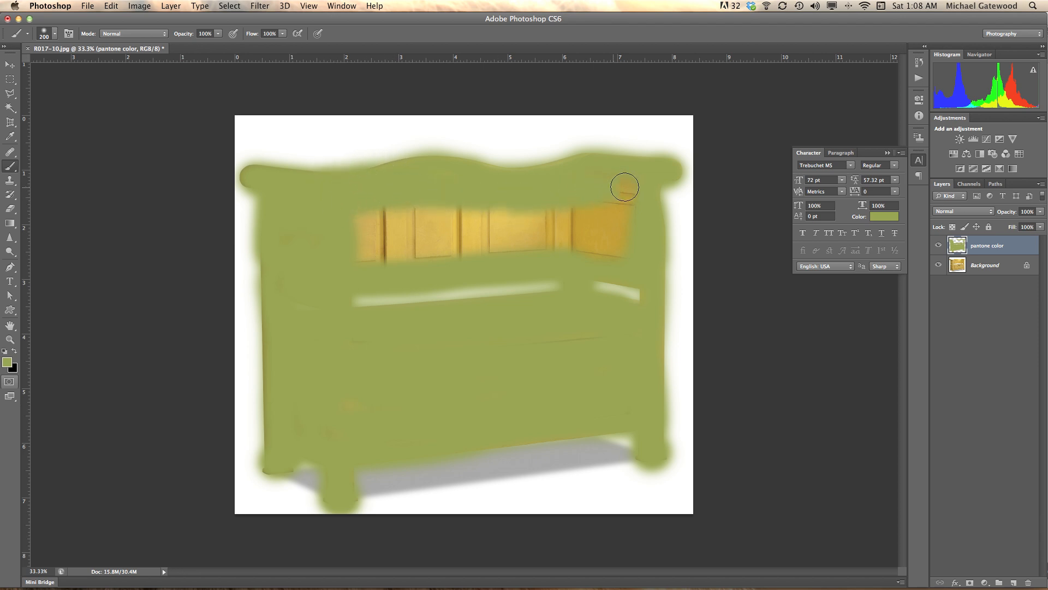
pyautogui.moveTo(624, 187); pyautogui.dragTo(527, 229)
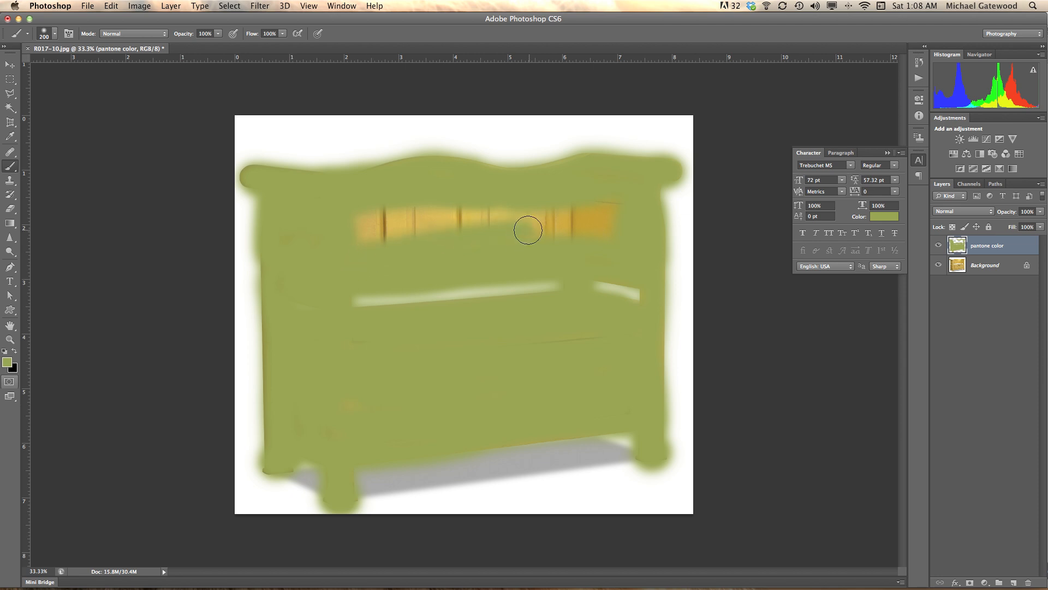
pyautogui.moveTo(529, 230); pyautogui.dragTo(611, 226)
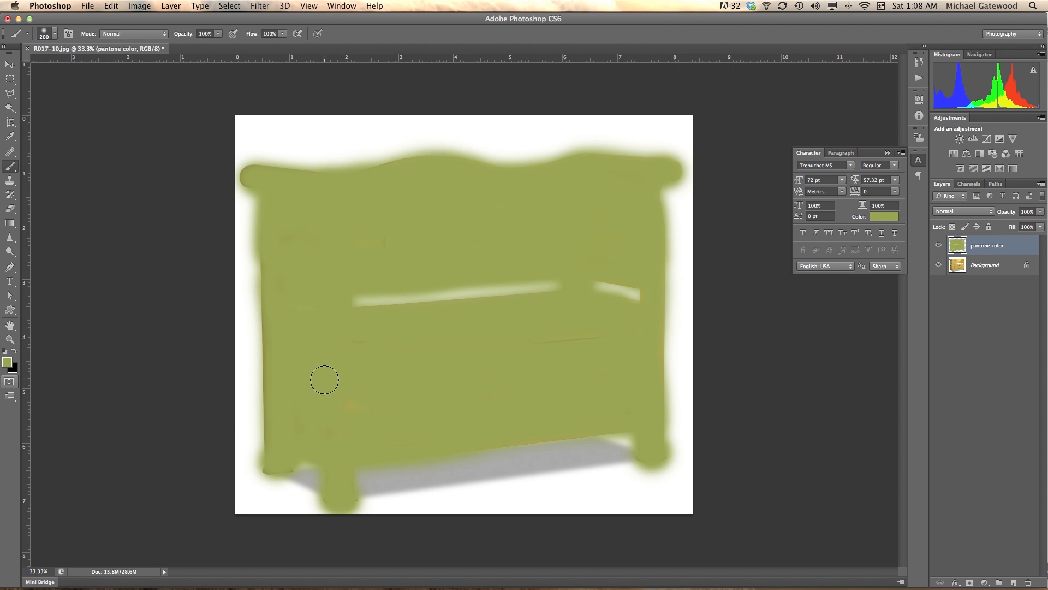
pyautogui.moveTo(642, 181)
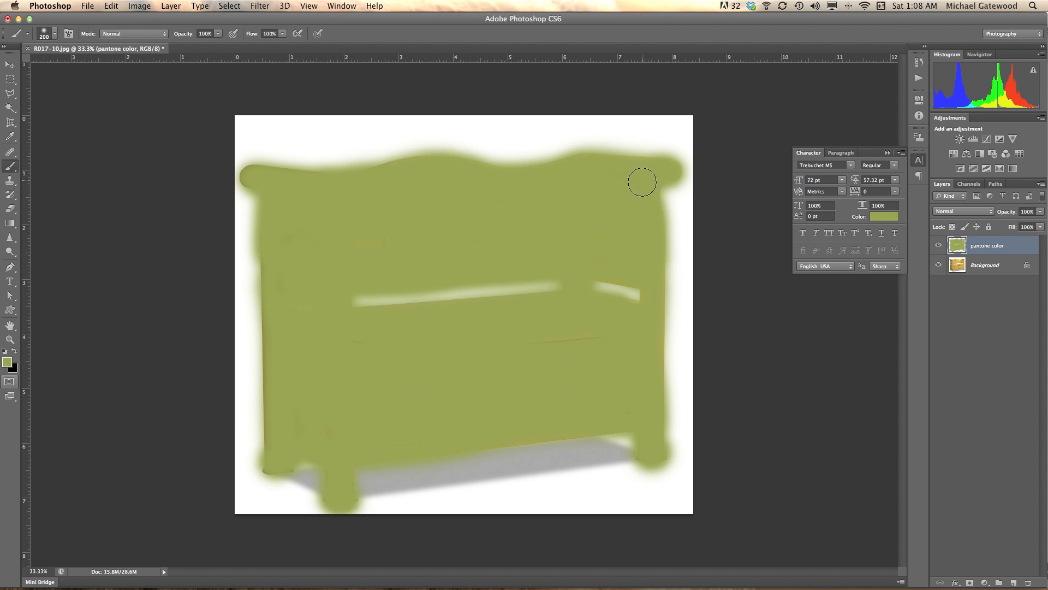
pyautogui.moveTo(530, 178)
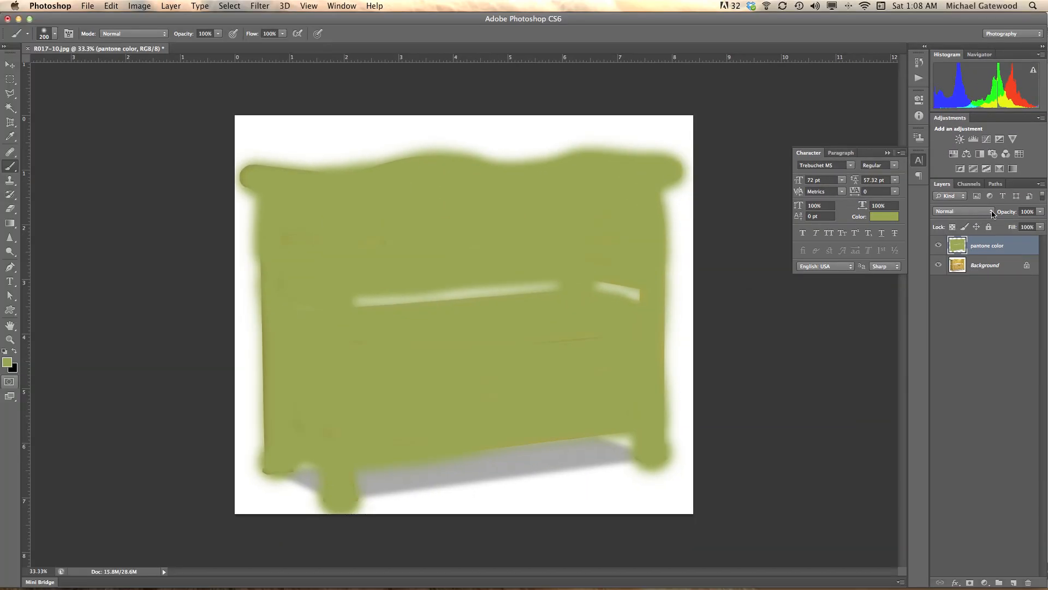
# Set the pantone color layer's blend mode to Hue
pyautogui.click(961, 211)
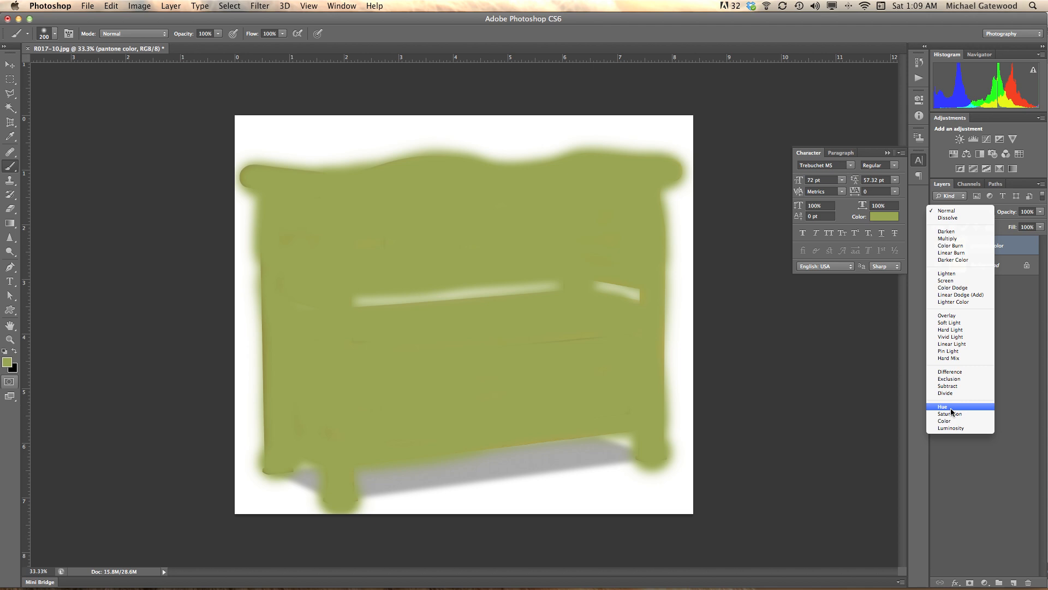
pyautogui.click(942, 406)
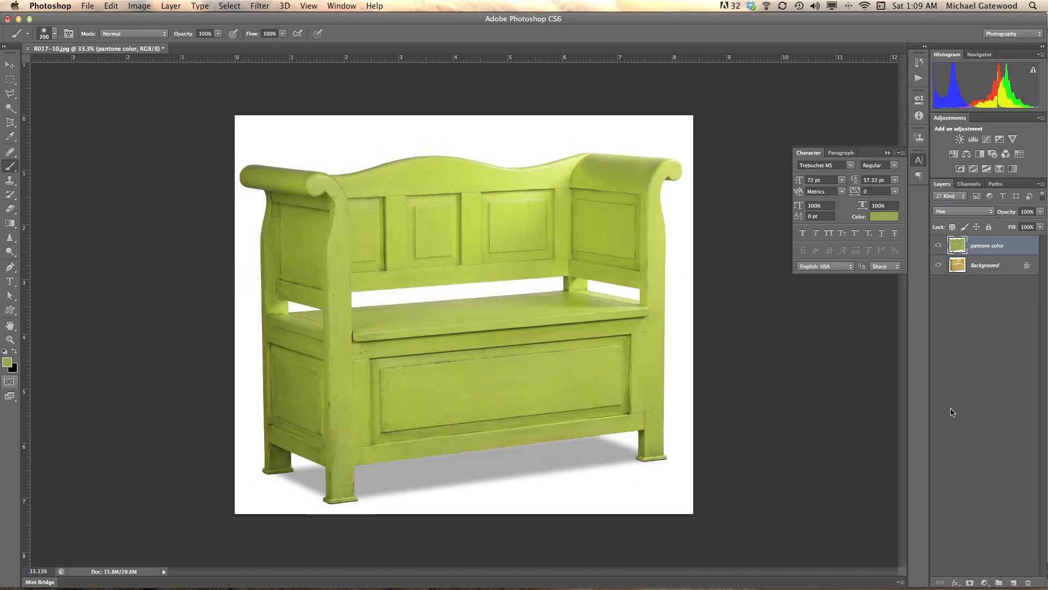
pyautogui.moveTo(753, 354)
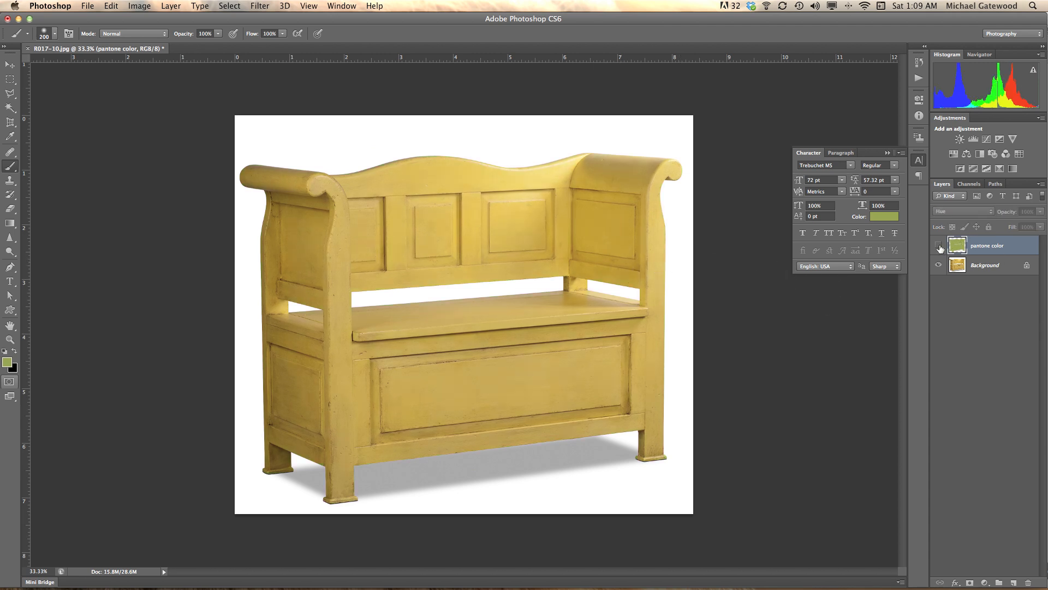
pyautogui.click(939, 246)
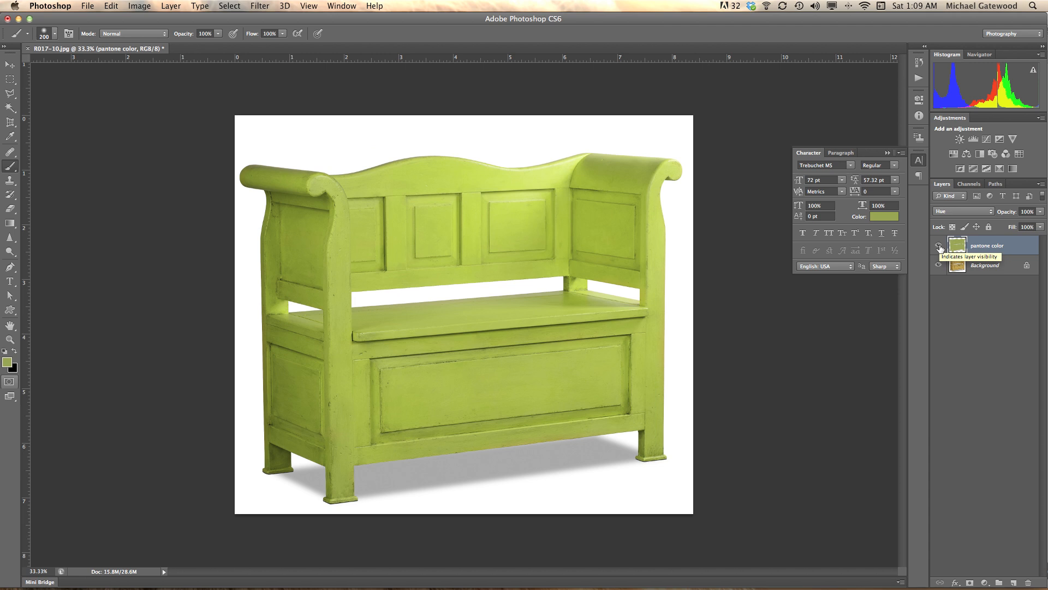